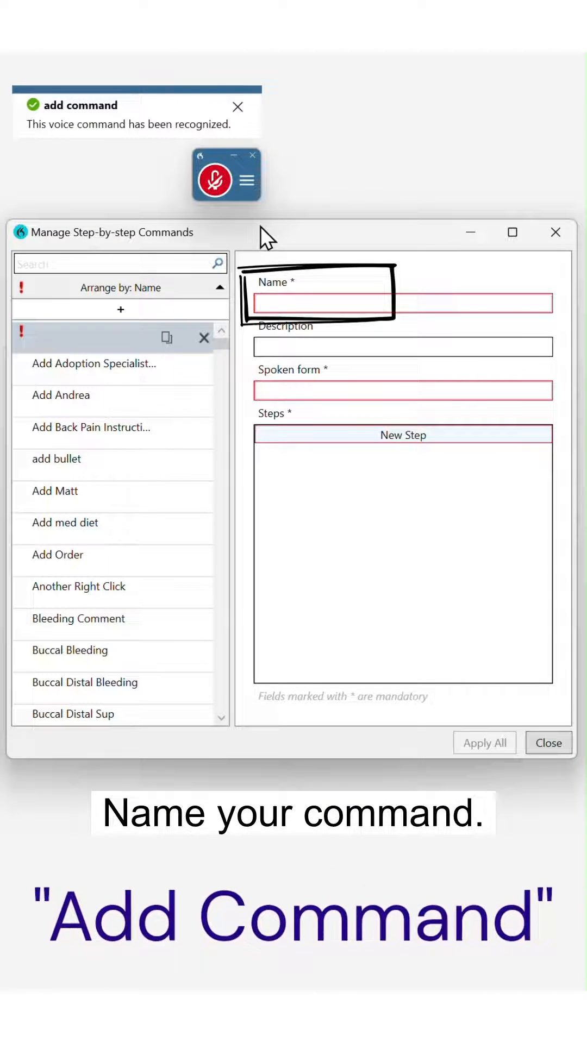
# Step: Name the command Order Diabetic Panel and add a first Press Hotkey step sending Ctrl+O
pyautogui.write('Order Diabetic Panel')
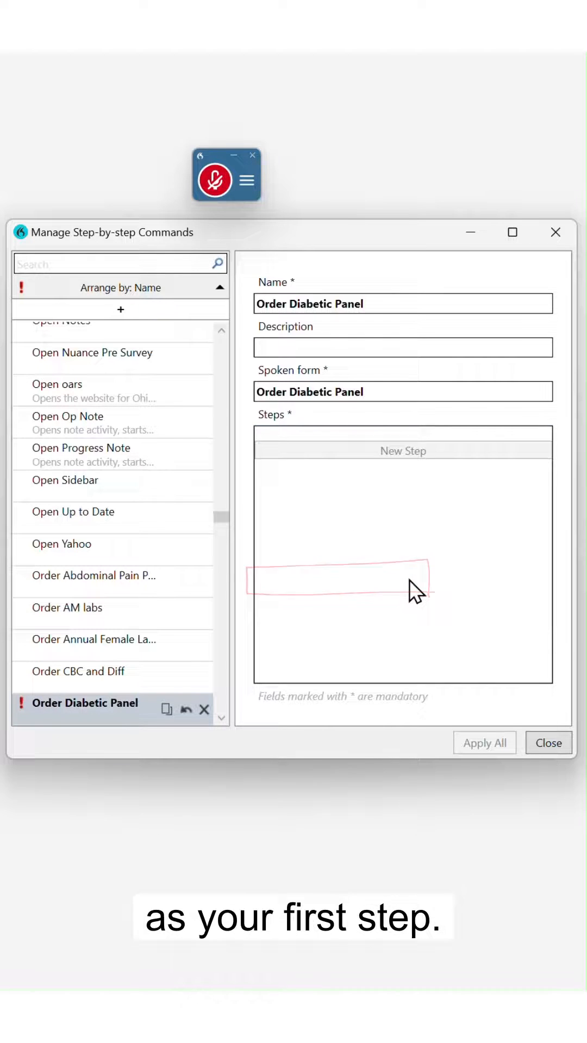
pyautogui.click(402, 450)
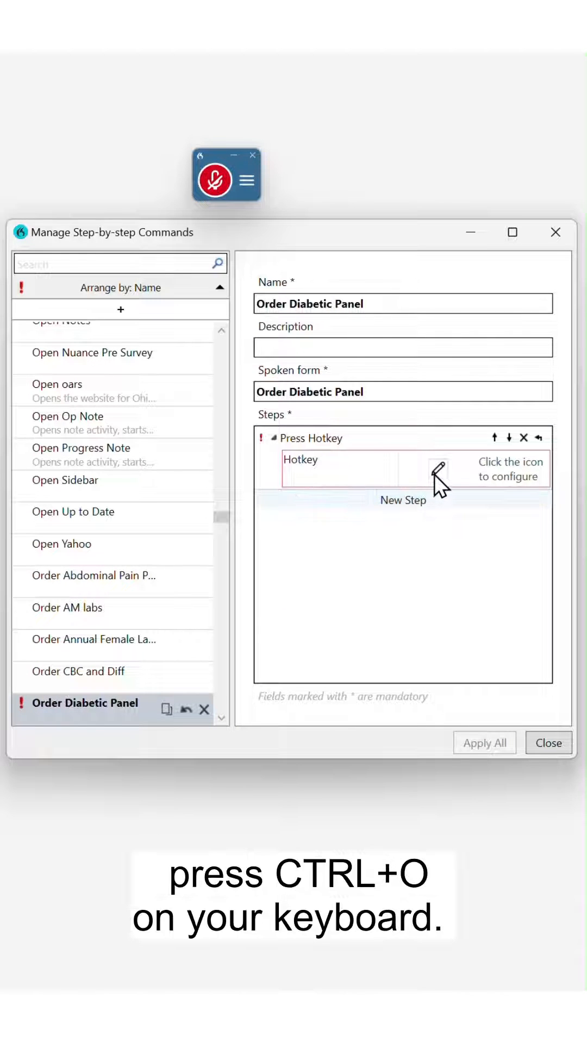
pyautogui.click(438, 478)
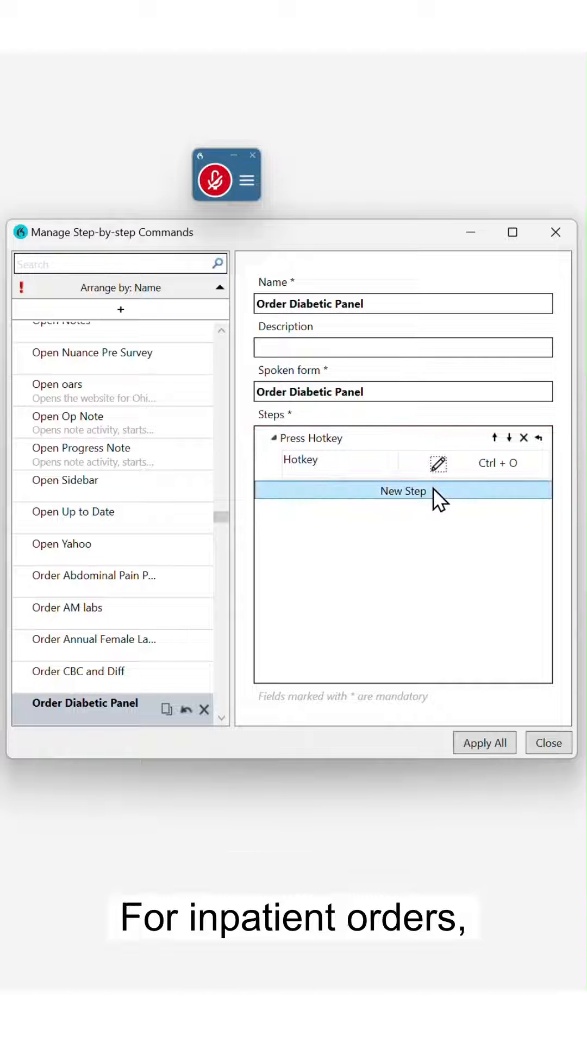
# Step: Add a Wait step with a waiting time of 1000 ms after the hotkey
pyautogui.click(402, 491)
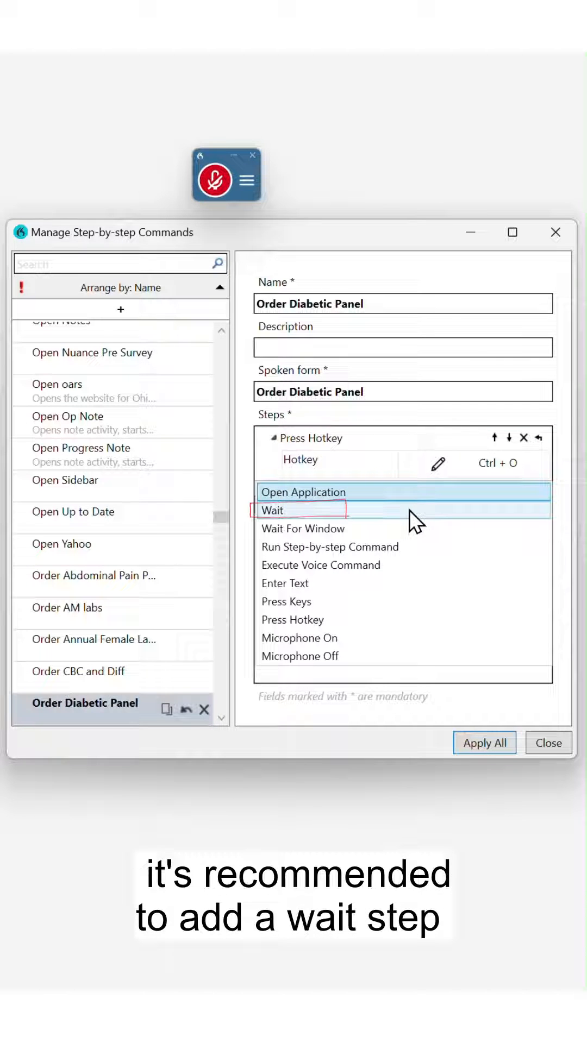
pyautogui.click(273, 511)
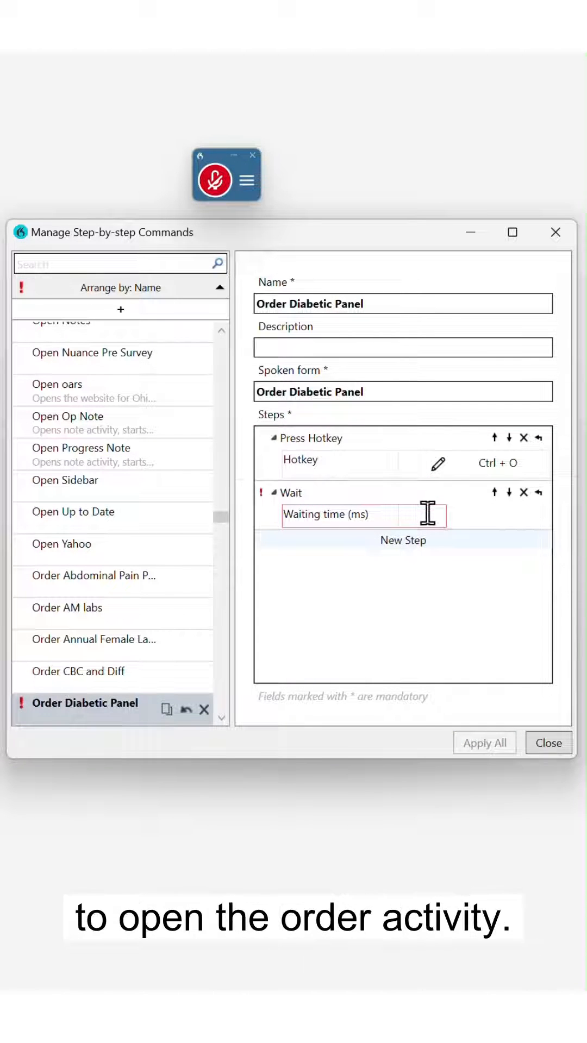
pyautogui.write('1000')
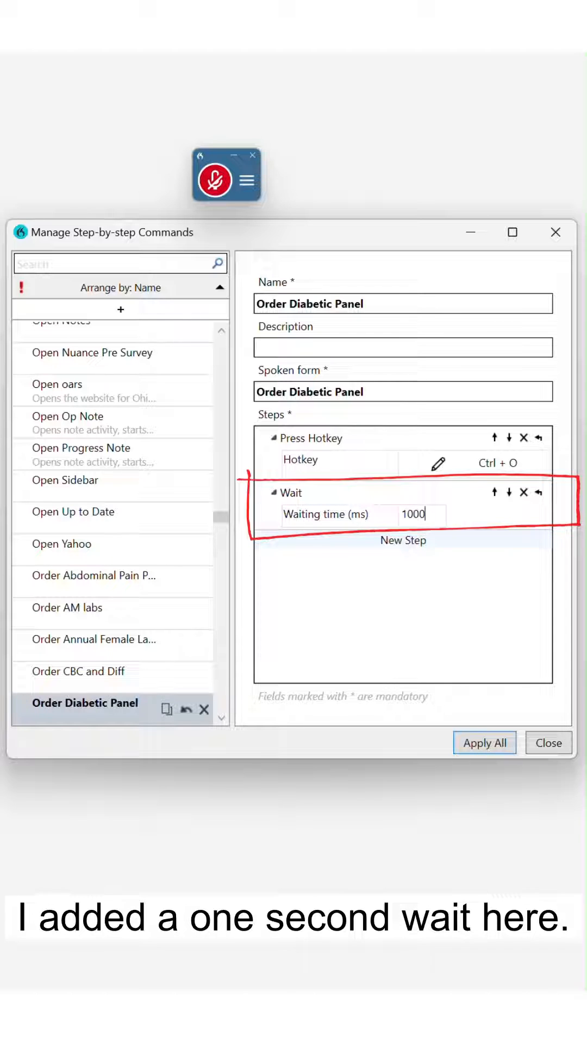
pyautogui.moveTo(439, 498)
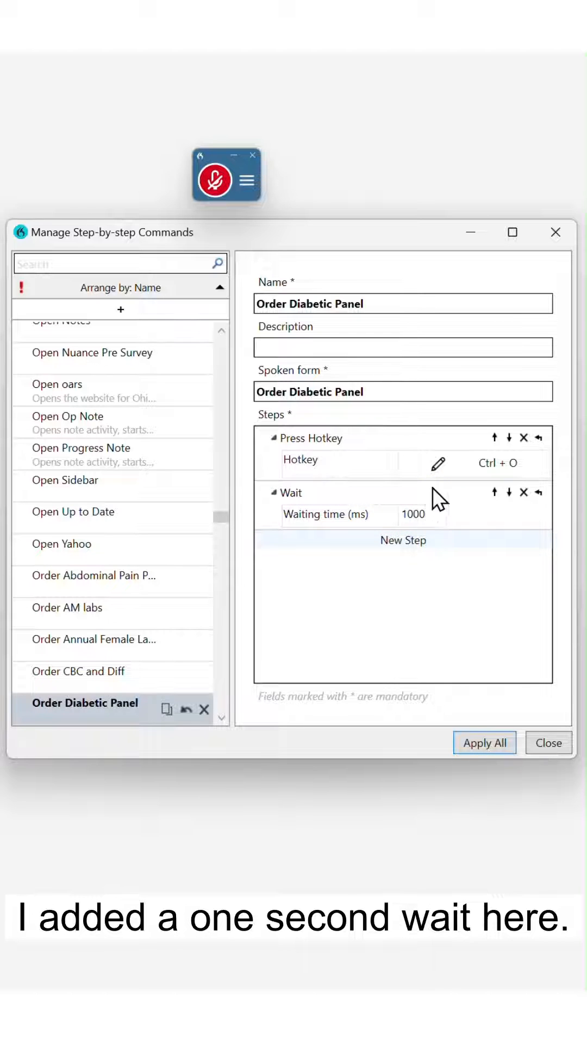
# Step: Add an Enter Text step that types Diabetic Order panel
pyautogui.click(402, 539)
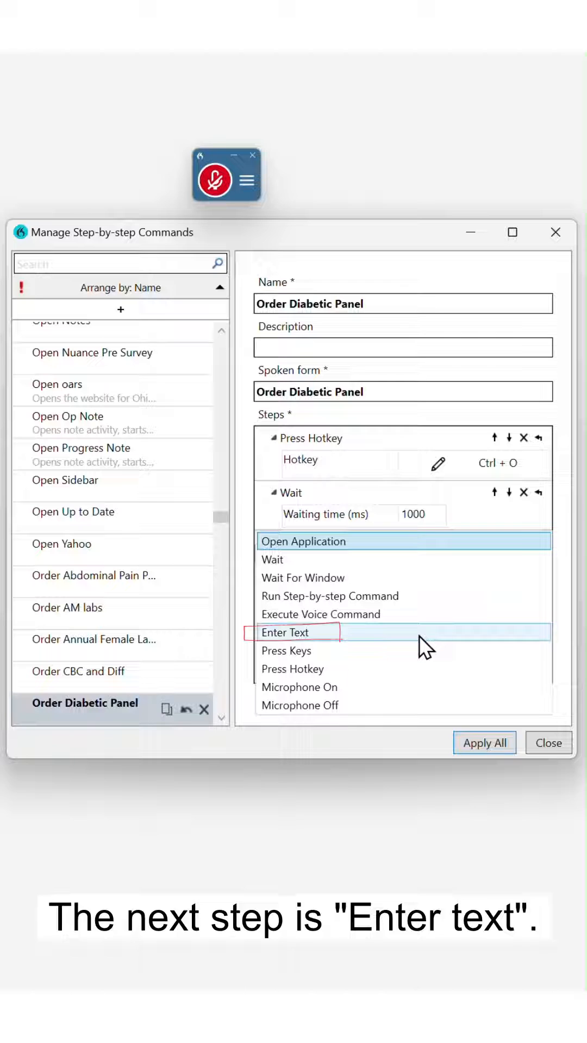
pyautogui.click(287, 633)
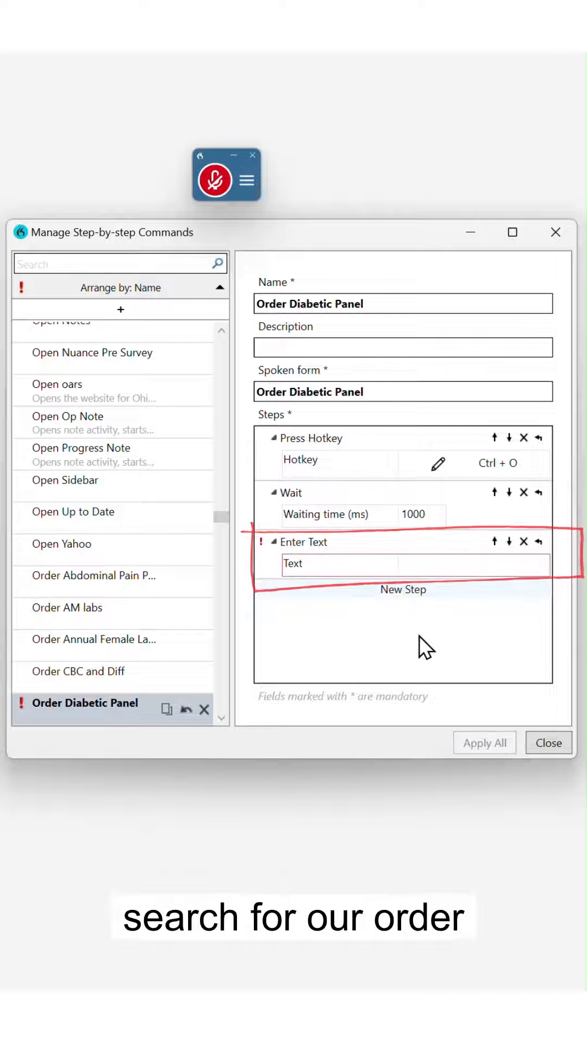
pyautogui.write('D')
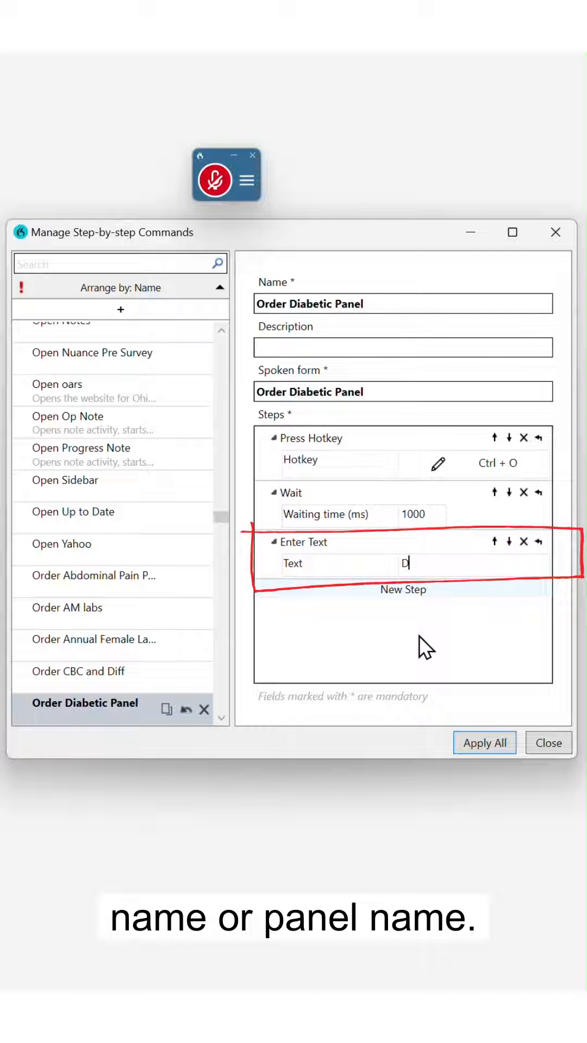
pyautogui.write('iabetic Ord')
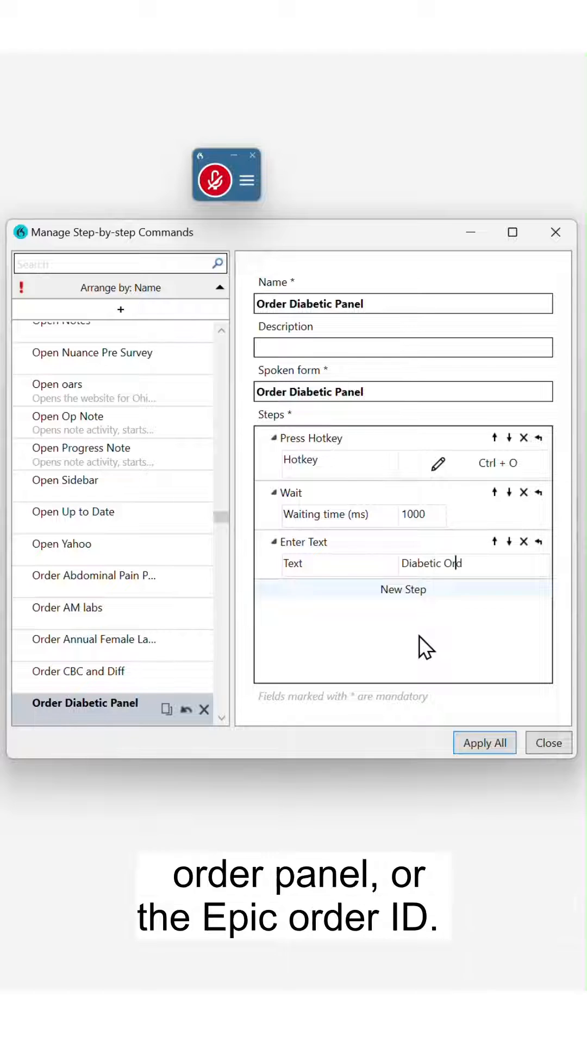
pyautogui.write('er panel')
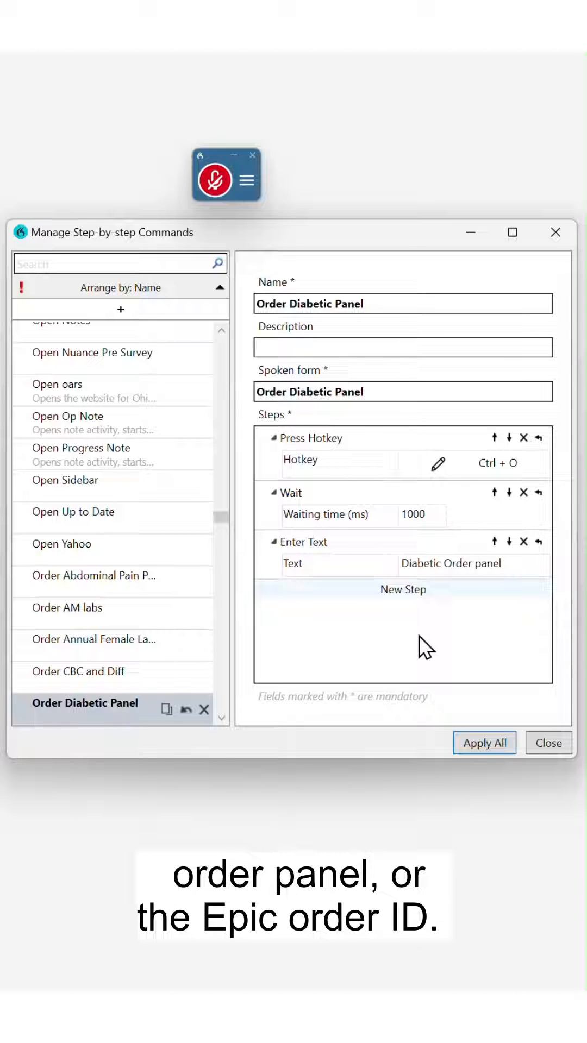
# Step: Add a final Press Hotkey step as the command's fourth step
pyautogui.click(402, 588)
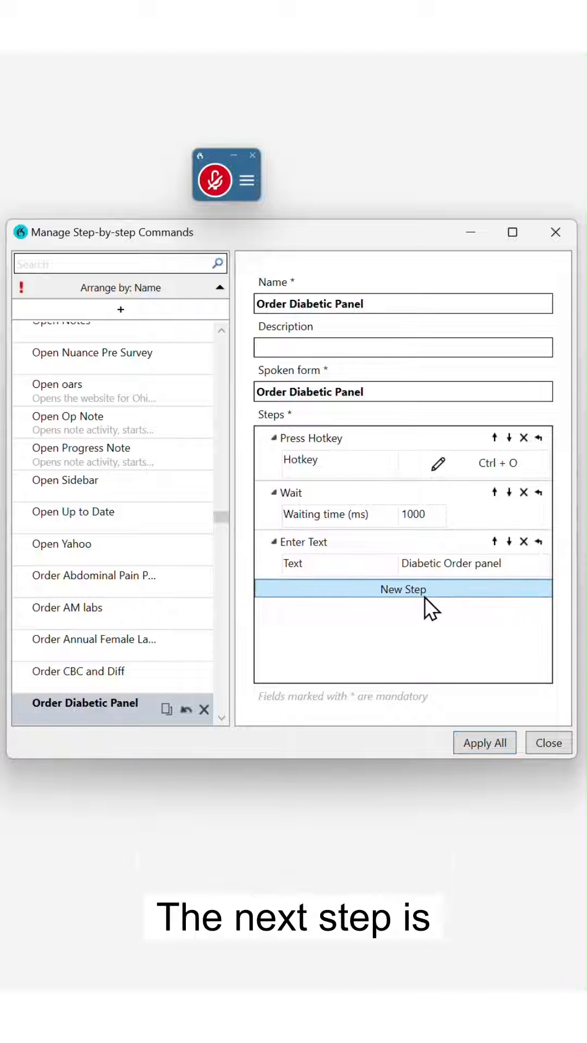
pyautogui.click(402, 589)
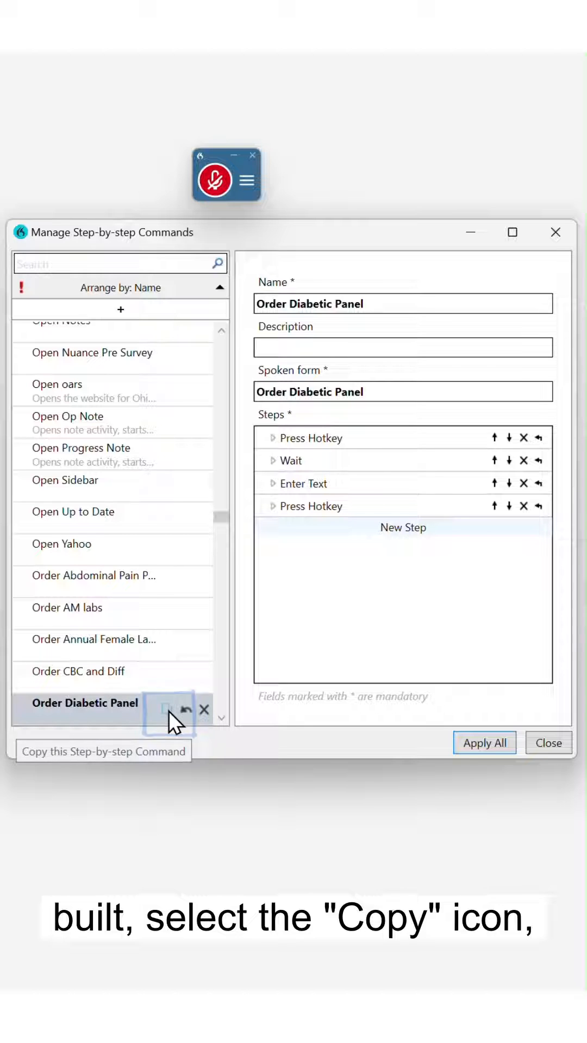
# Step: Copy the command as Order Daily AM Labs and change its text step to My AM Labs
pyautogui.click(168, 709)
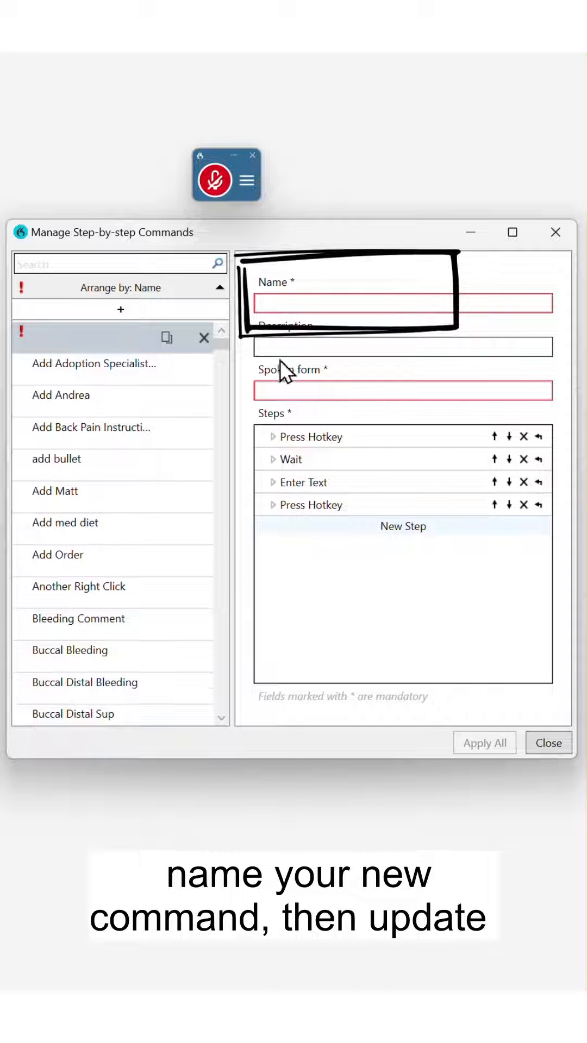
pyautogui.write('Order Daily AM Labs')
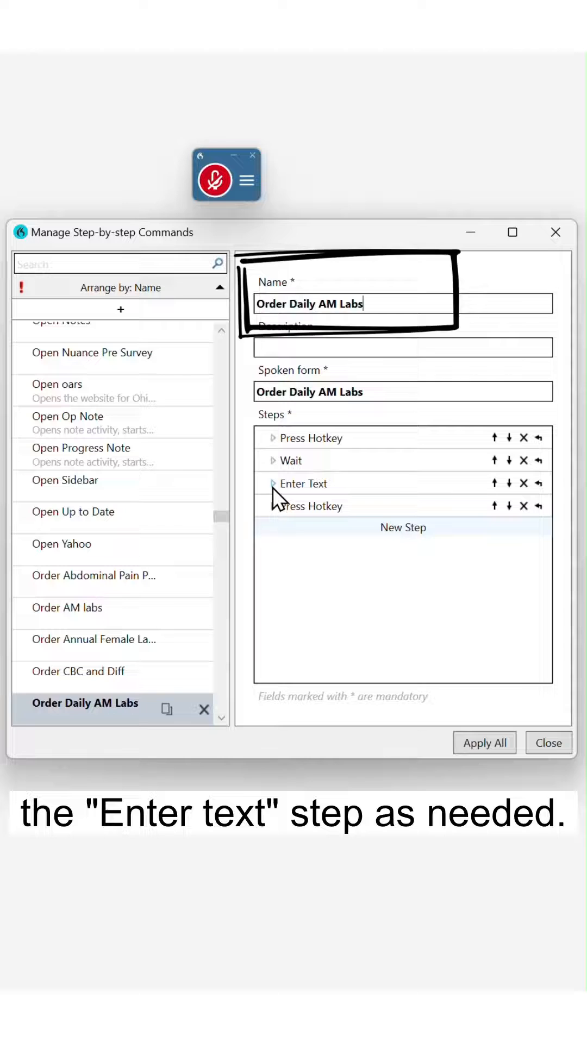
pyautogui.click(273, 484)
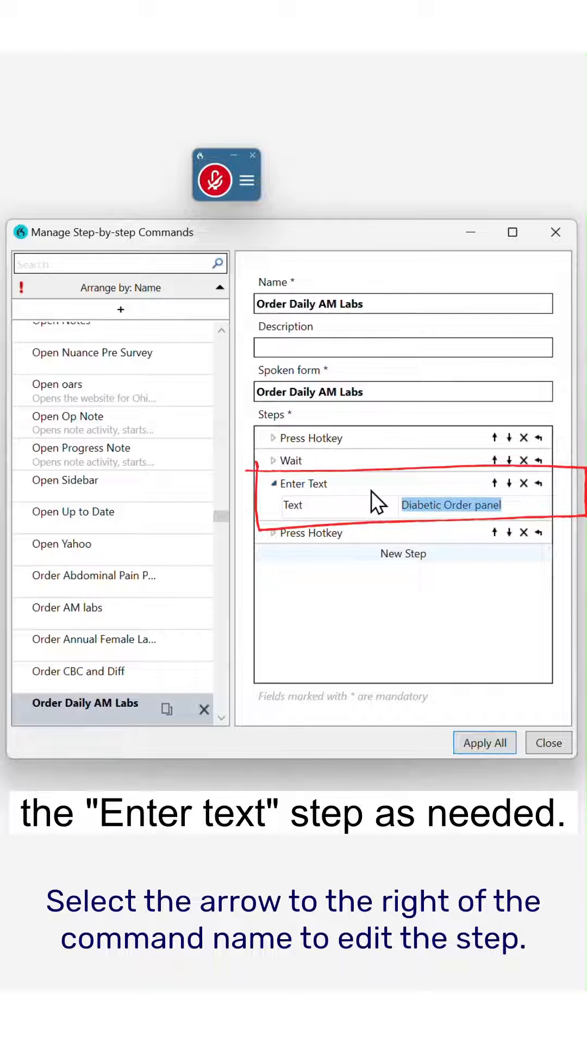
pyautogui.write('My AM Labs')
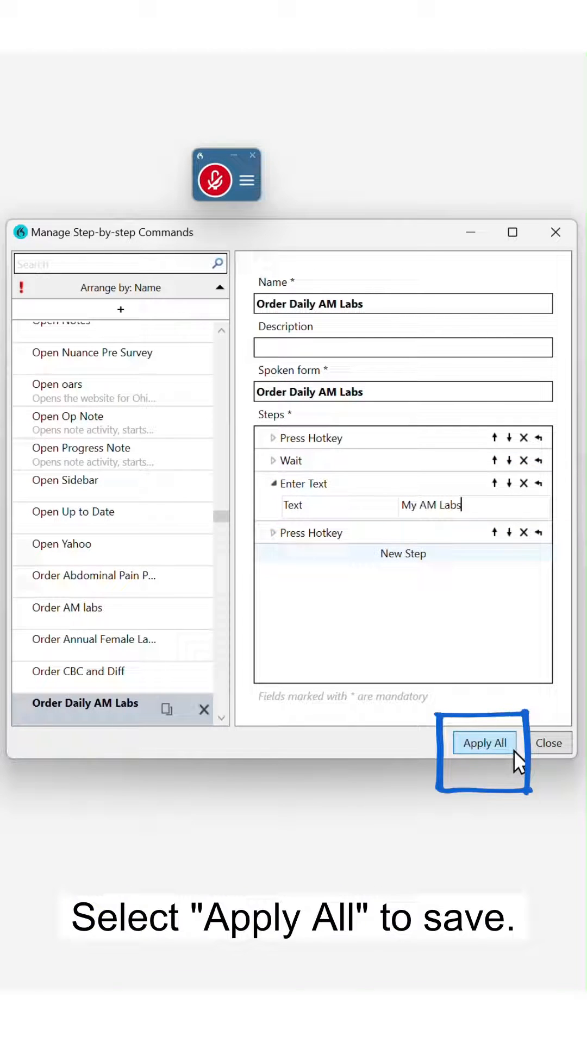